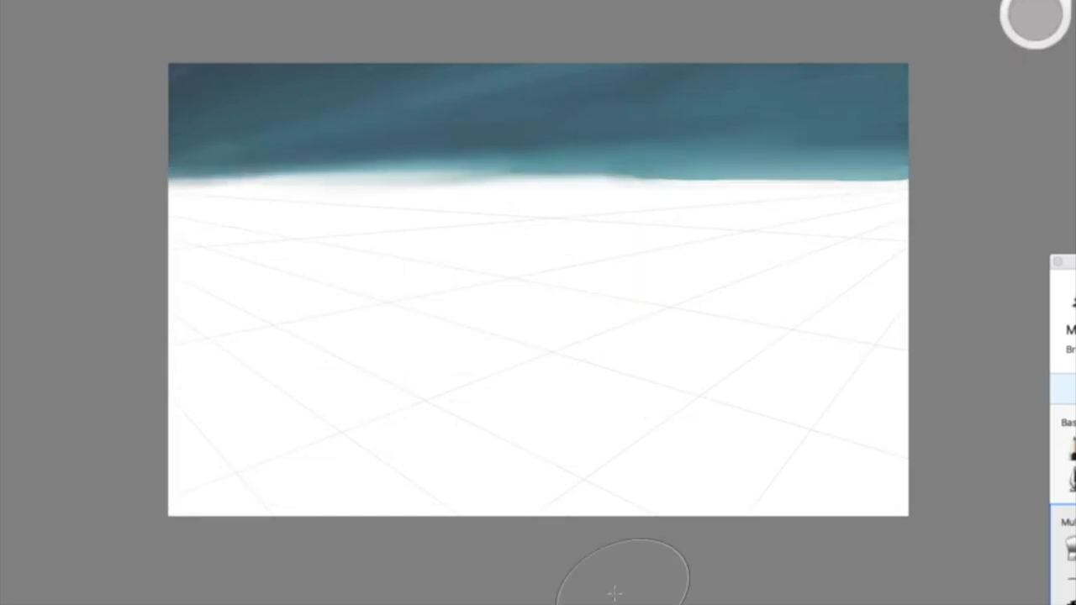
# Paint brown rocky terrain along the horizon with a tornado funnel descending onto it
pyautogui.moveTo(176, 186); pyautogui.dragTo(311, 187)
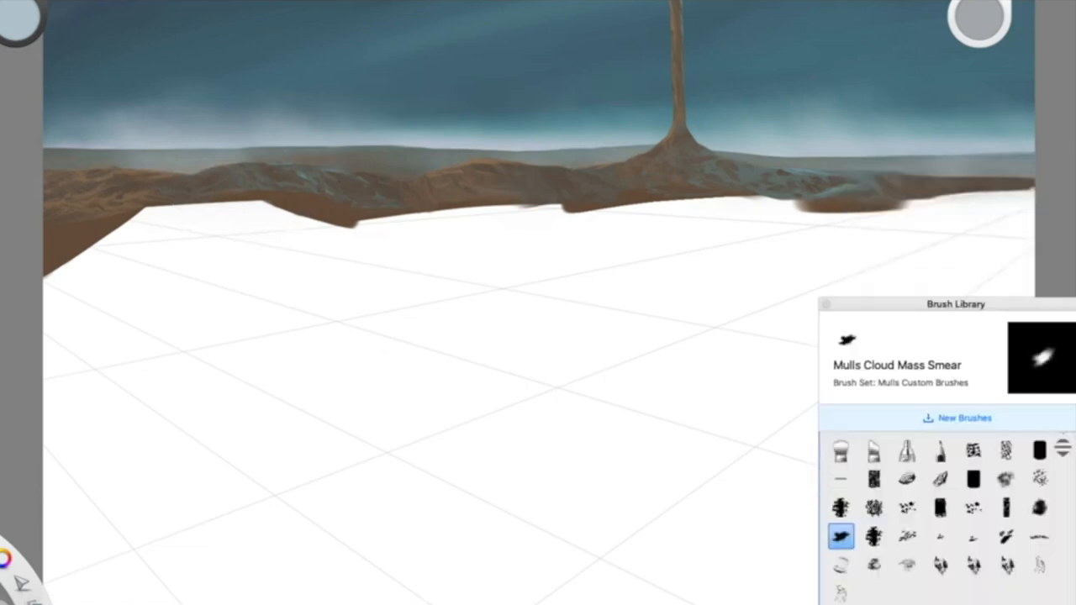
# Switch to the Mulls Large Cloud Formation brush at size 151
pyautogui.click(1039, 508)
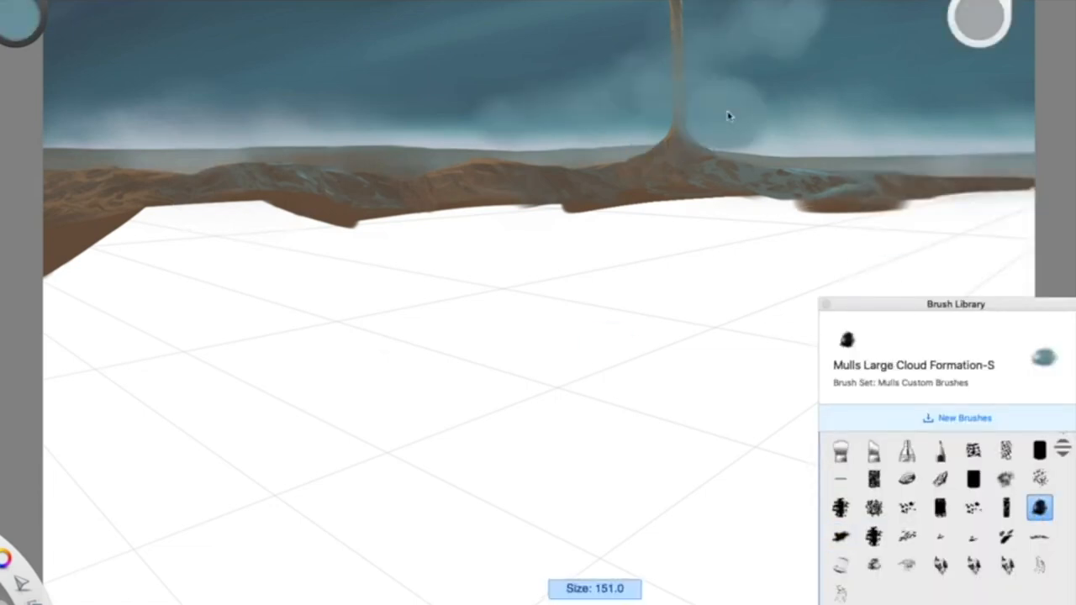